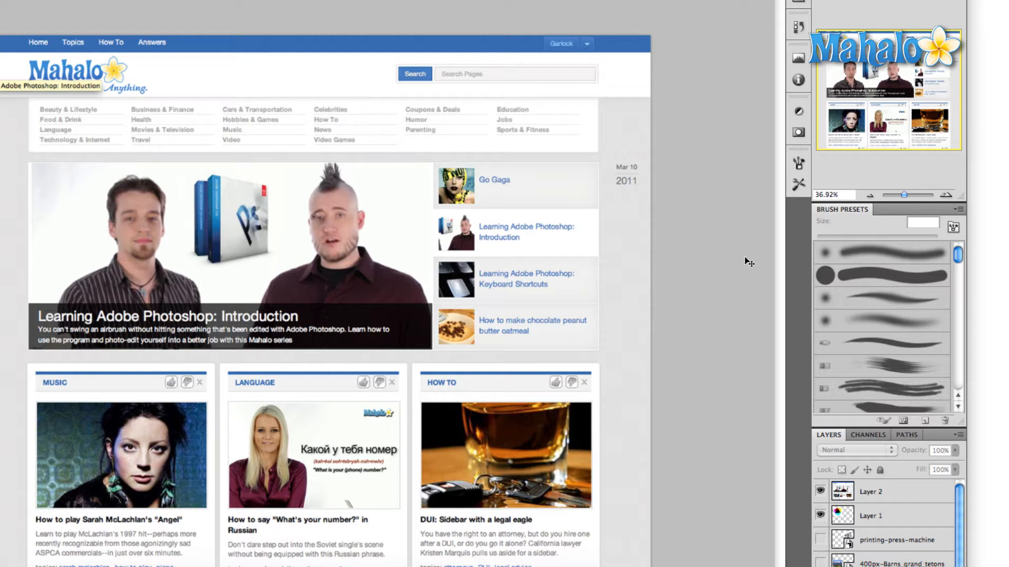
Hide Layer 1's circles so only the Mahalo webpage screenshot layer shows
click(871, 515)
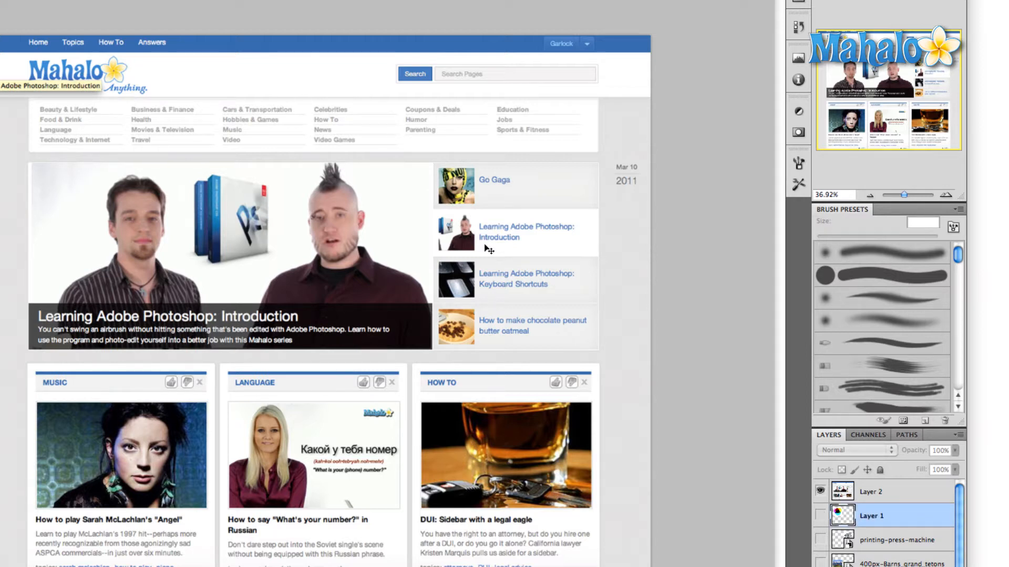
mouse_move(807, 490)
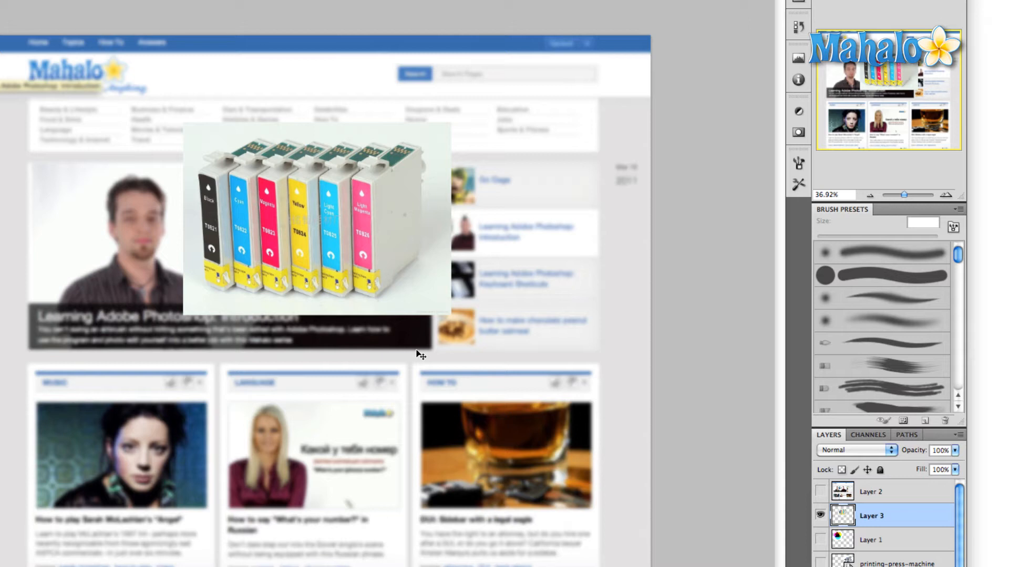
mouse_move(360, 248)
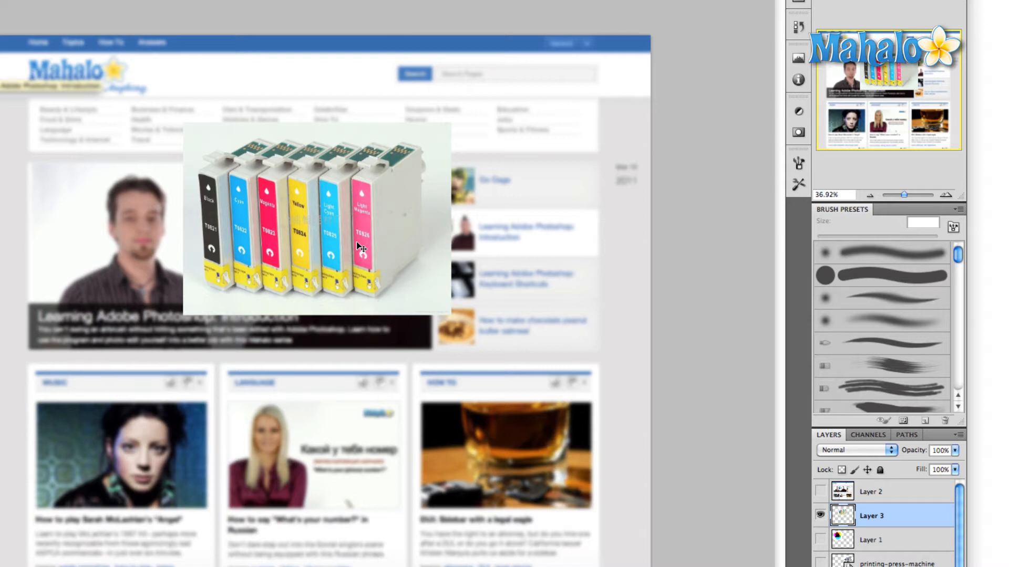
mouse_move(828, 528)
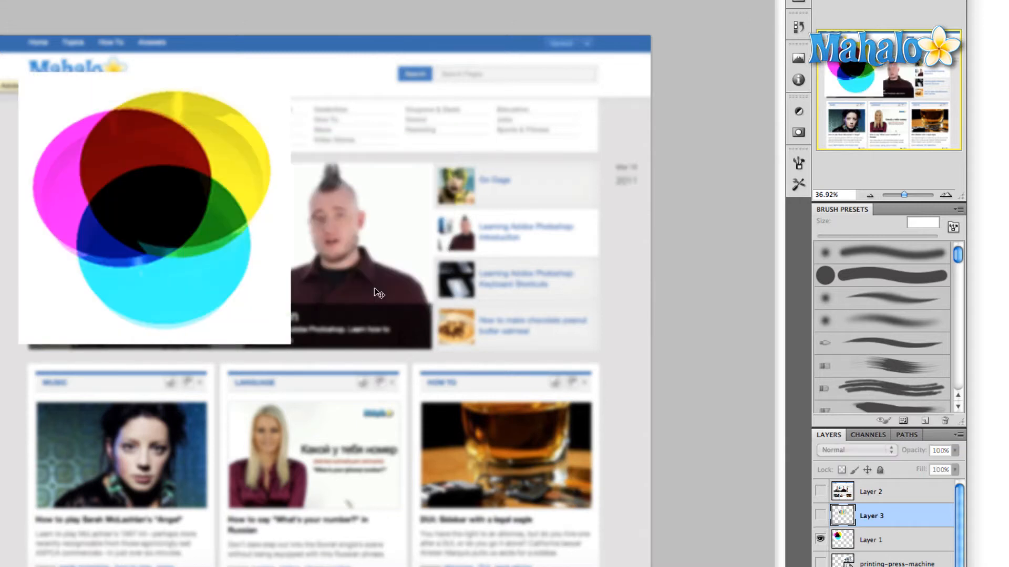
mouse_move(88, 233)
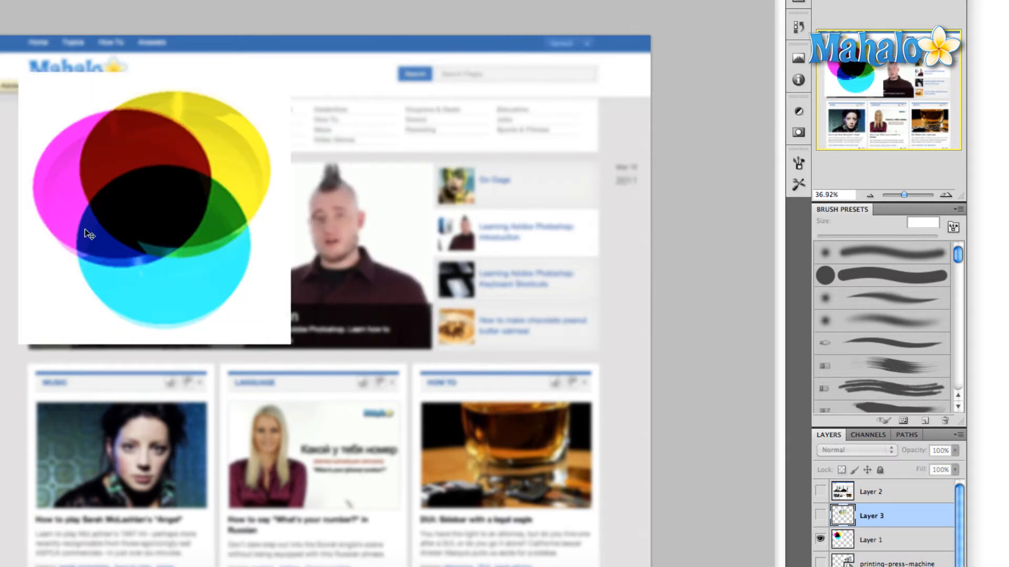
mouse_move(540, 235)
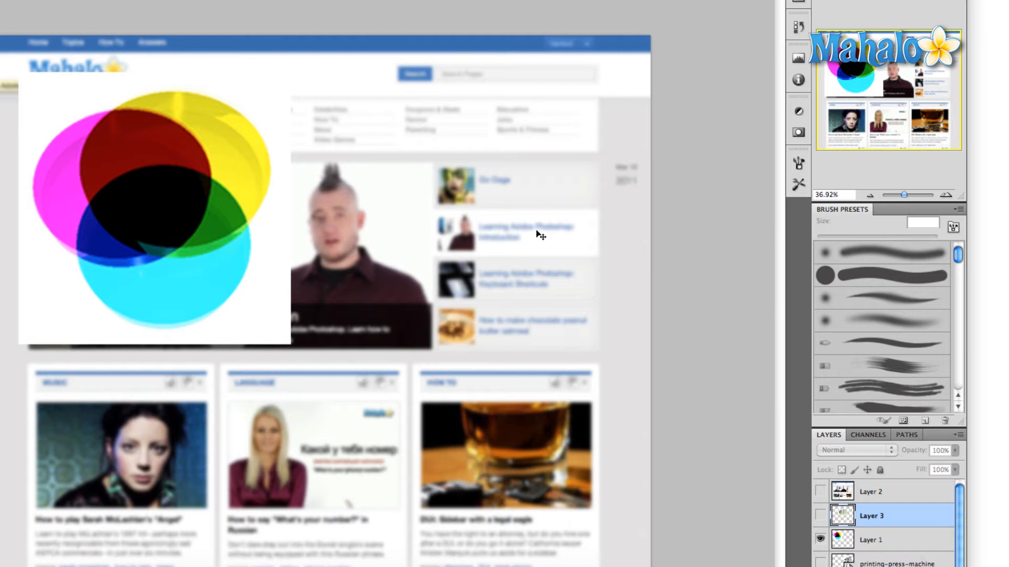
mouse_move(321, 286)
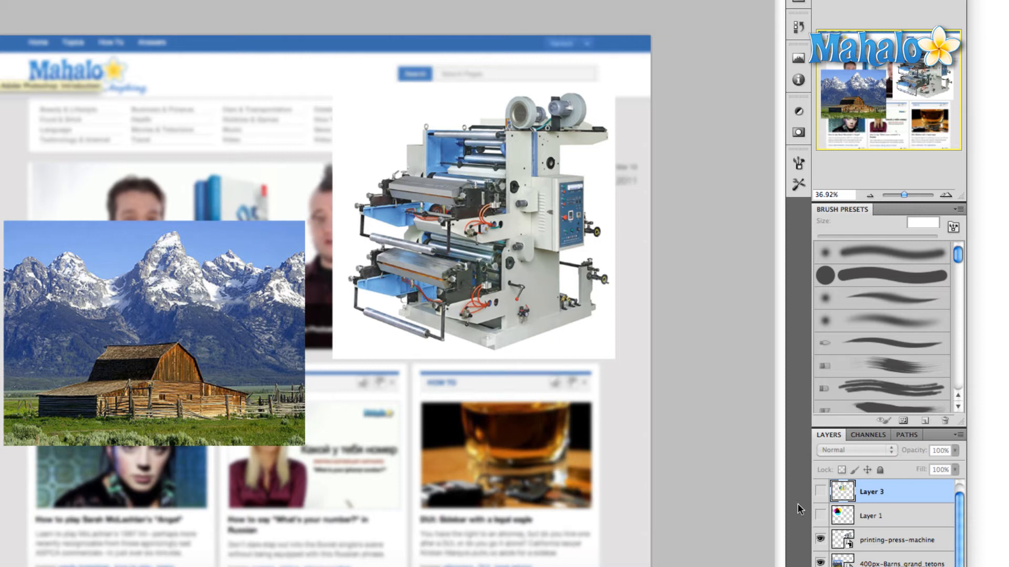
Hide the printing press photo layer and show the CMYK separation plates layer
click(820, 540)
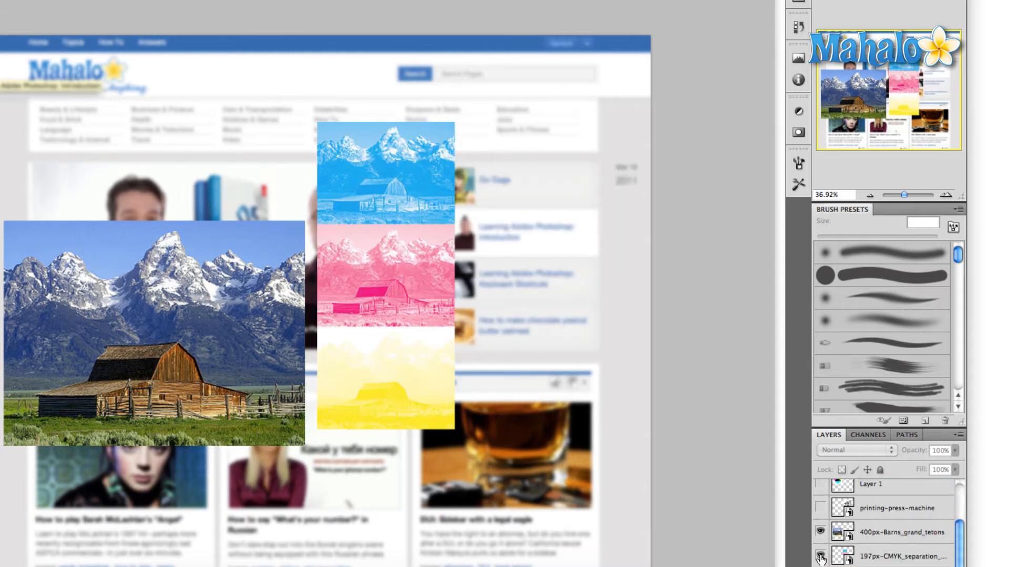
click(821, 557)
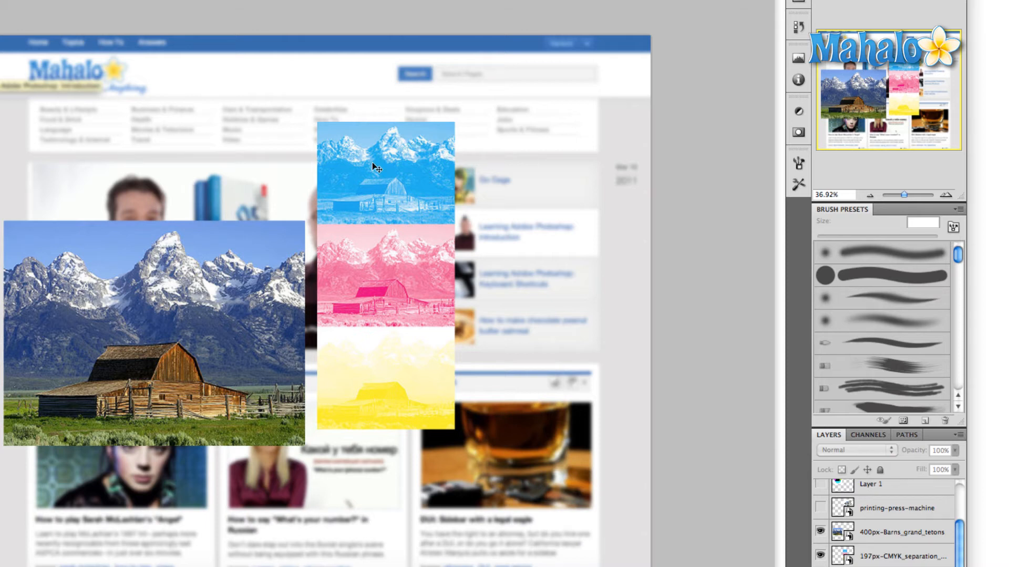
mouse_move(465, 230)
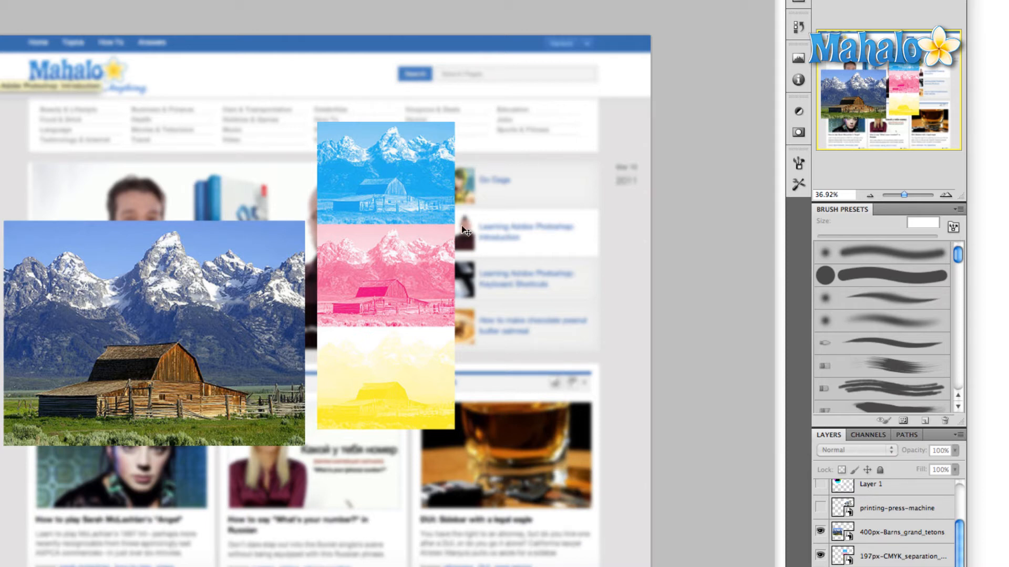
mouse_move(418, 288)
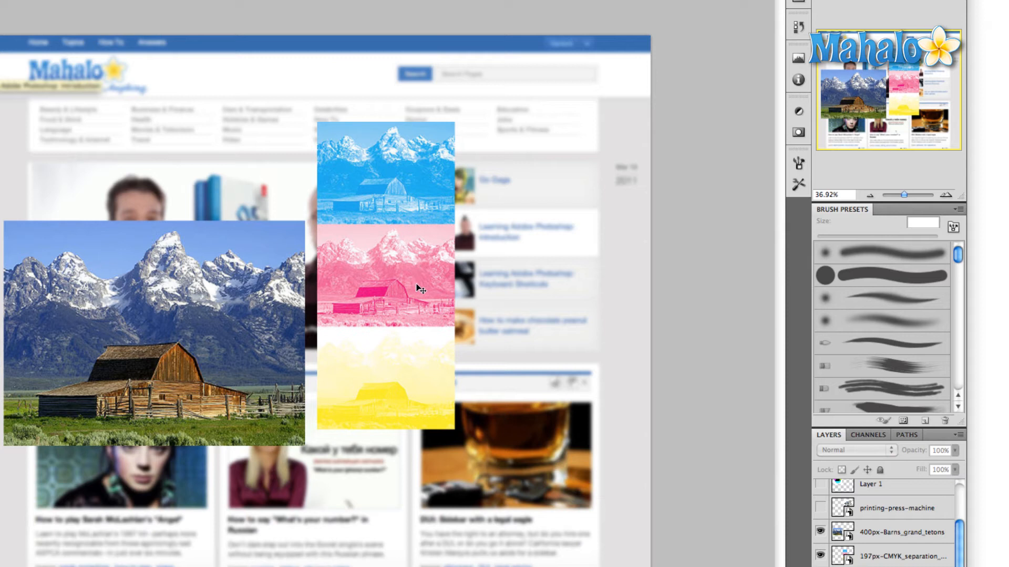
mouse_move(169, 261)
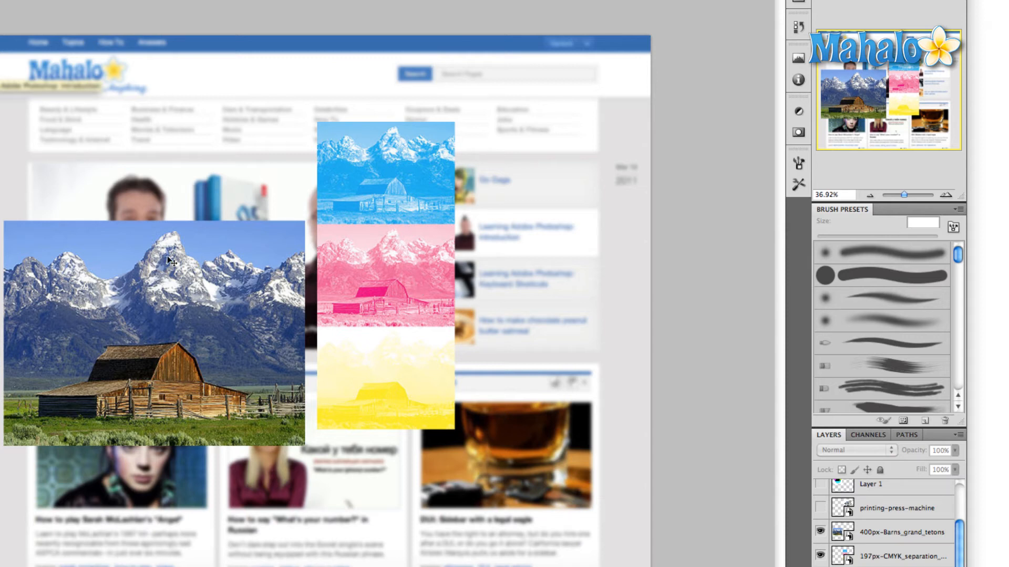
mouse_move(379, 399)
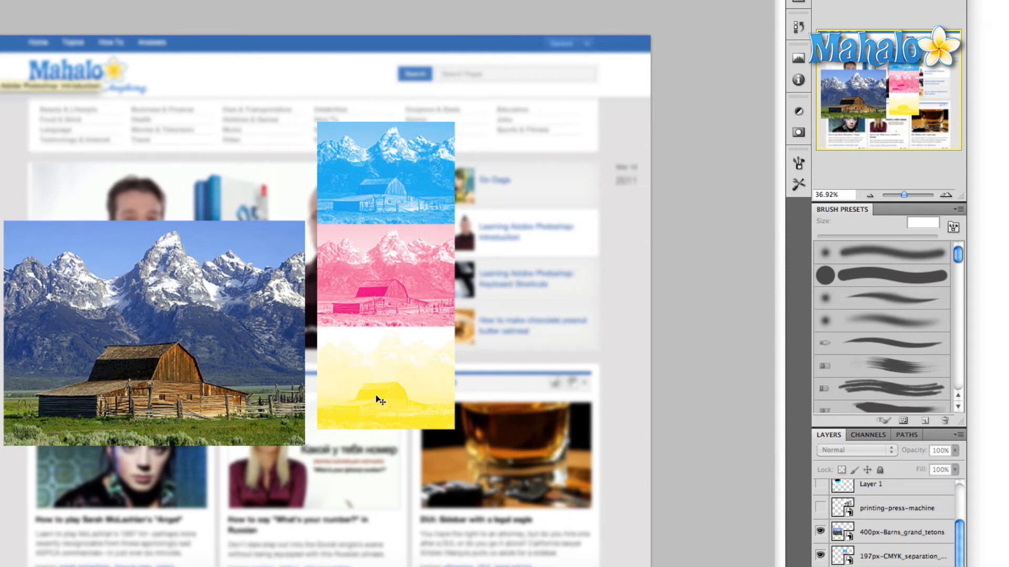
mouse_move(560, 254)
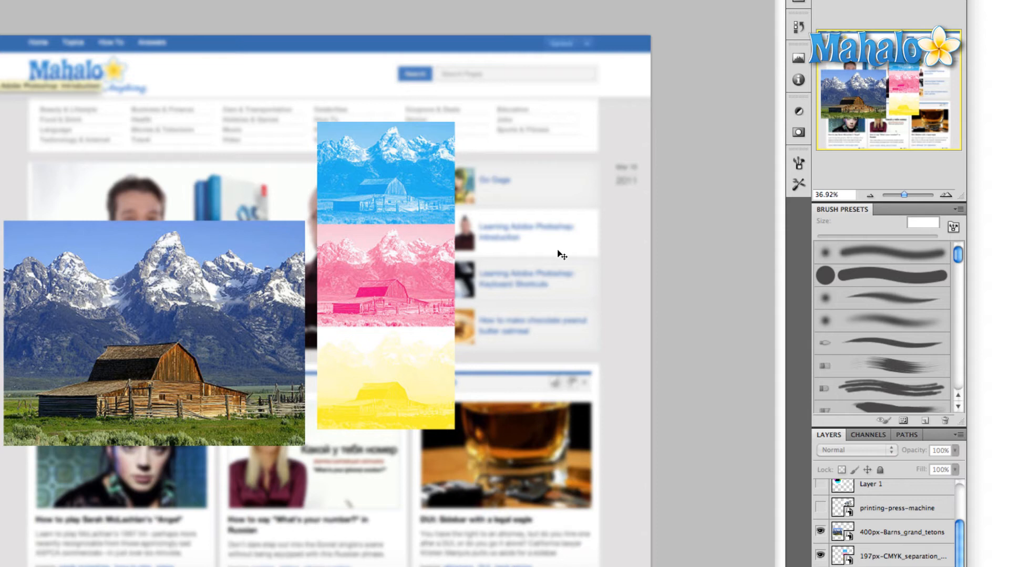
mouse_move(420, 262)
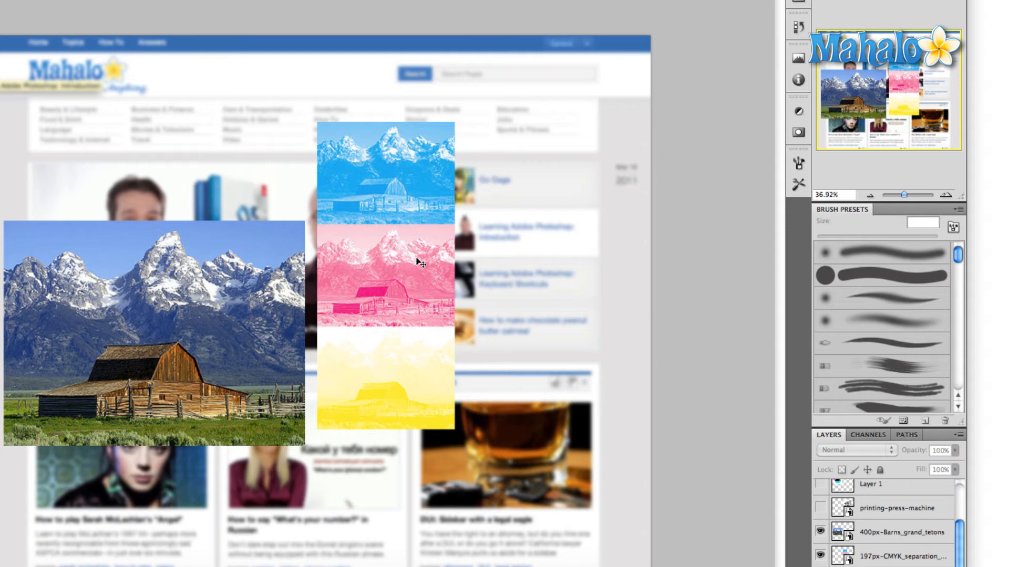
mouse_move(423, 192)
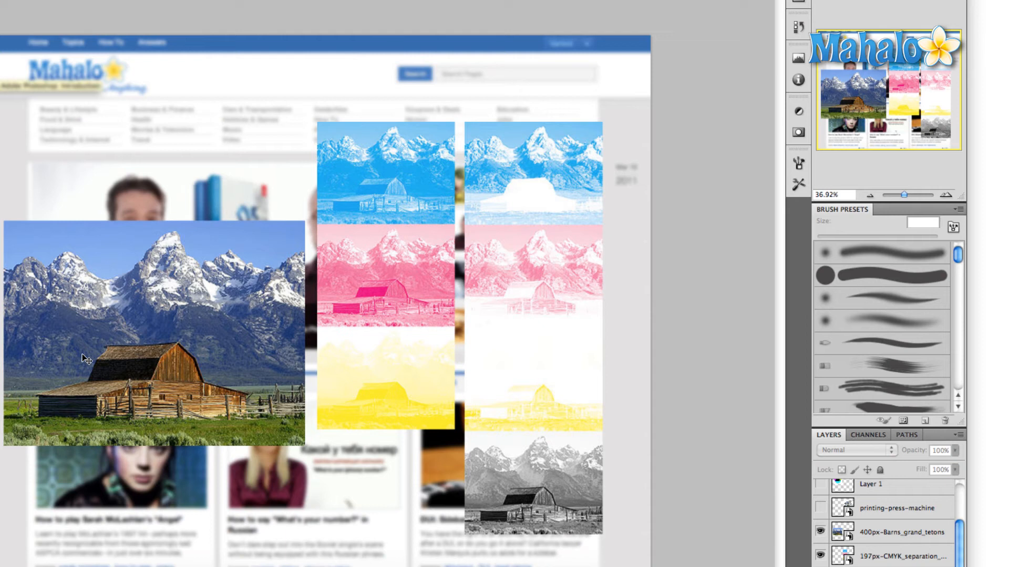
mouse_move(568, 509)
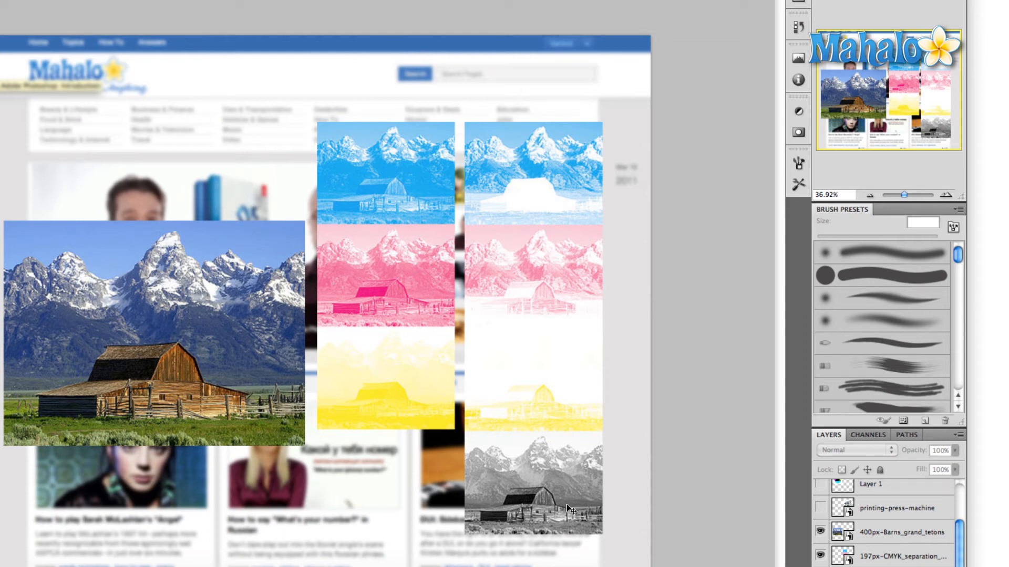
mouse_move(553, 501)
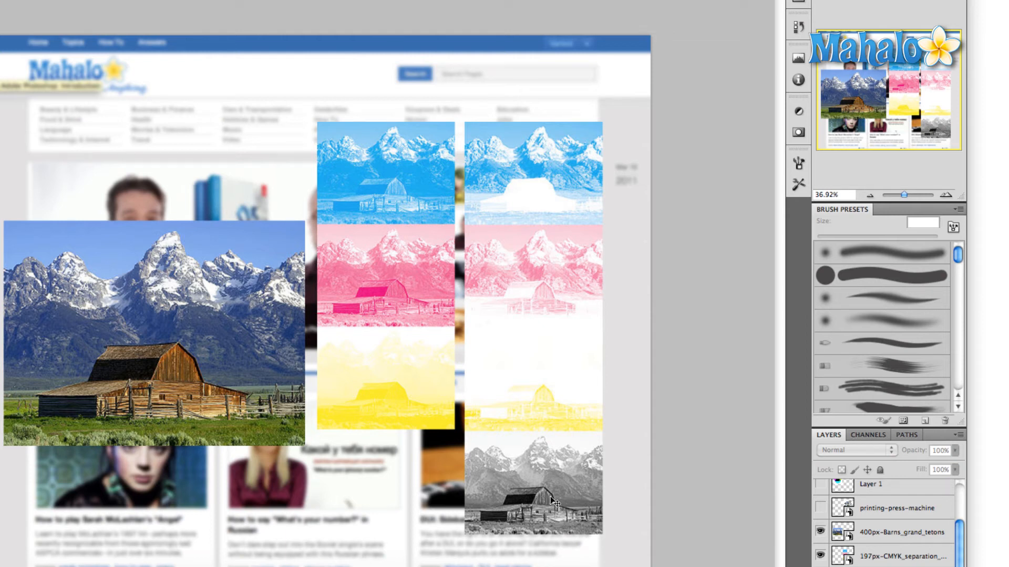
mouse_move(524, 298)
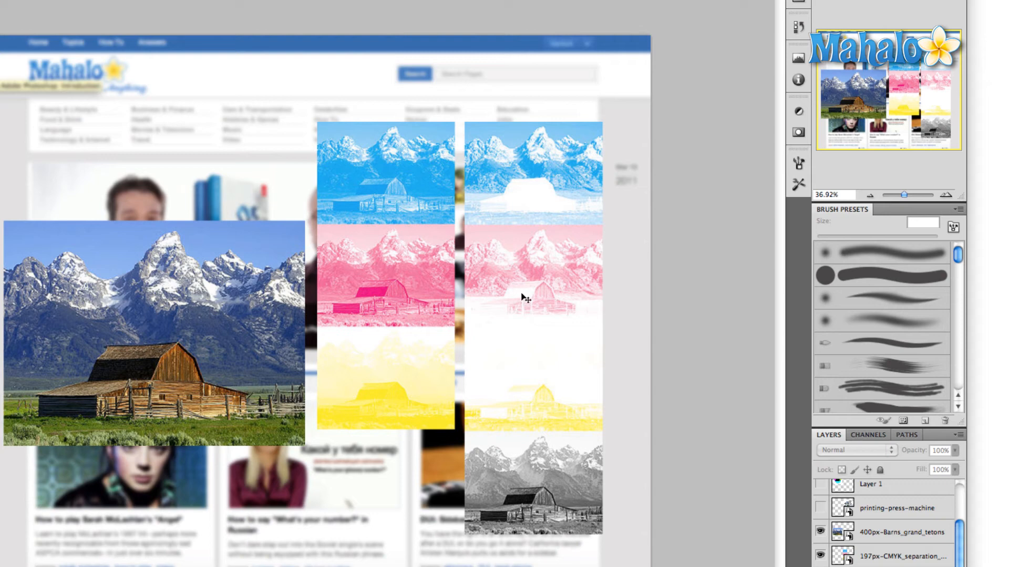
mouse_move(525, 432)
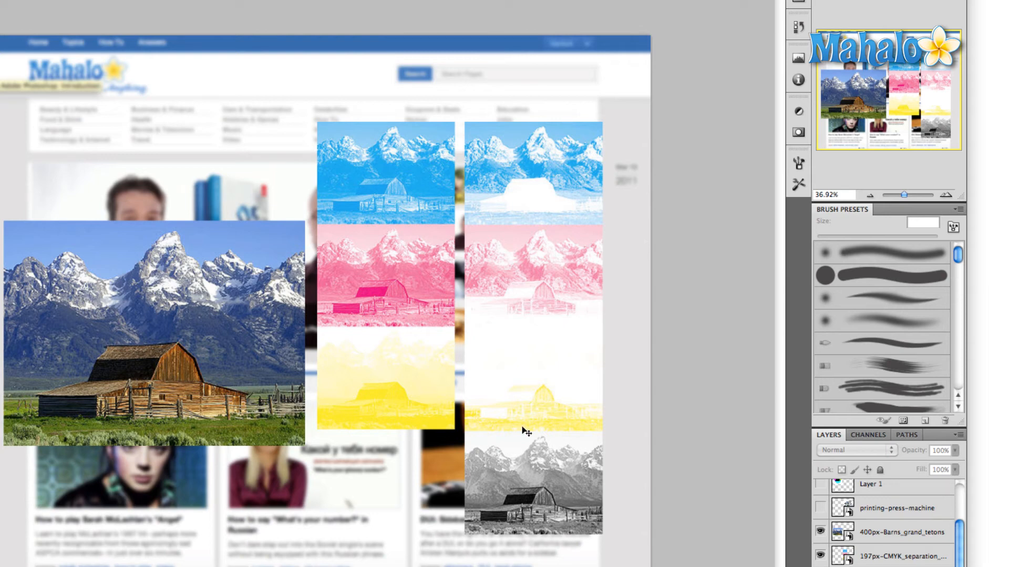
mouse_move(578, 438)
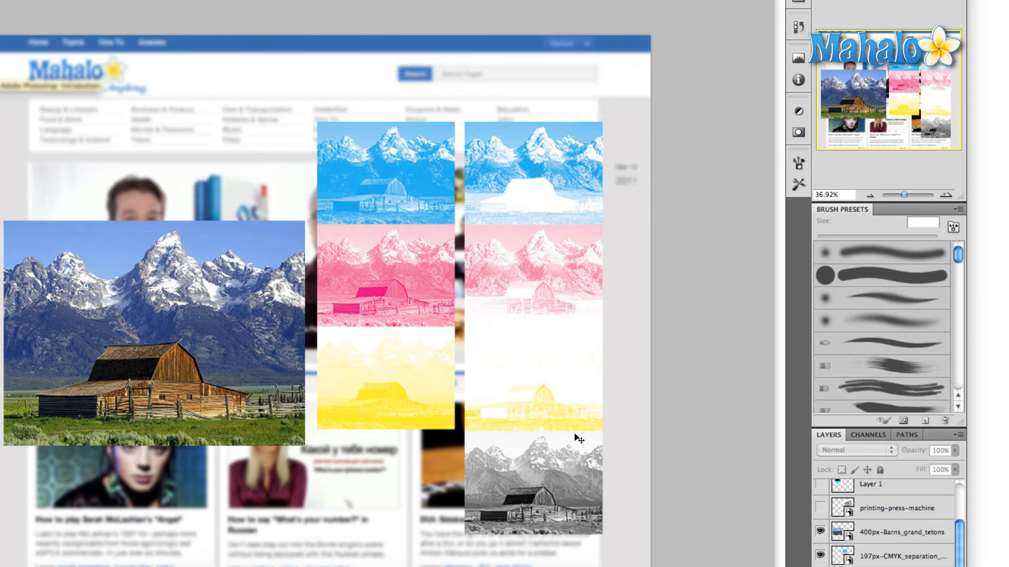
mouse_move(556, 479)
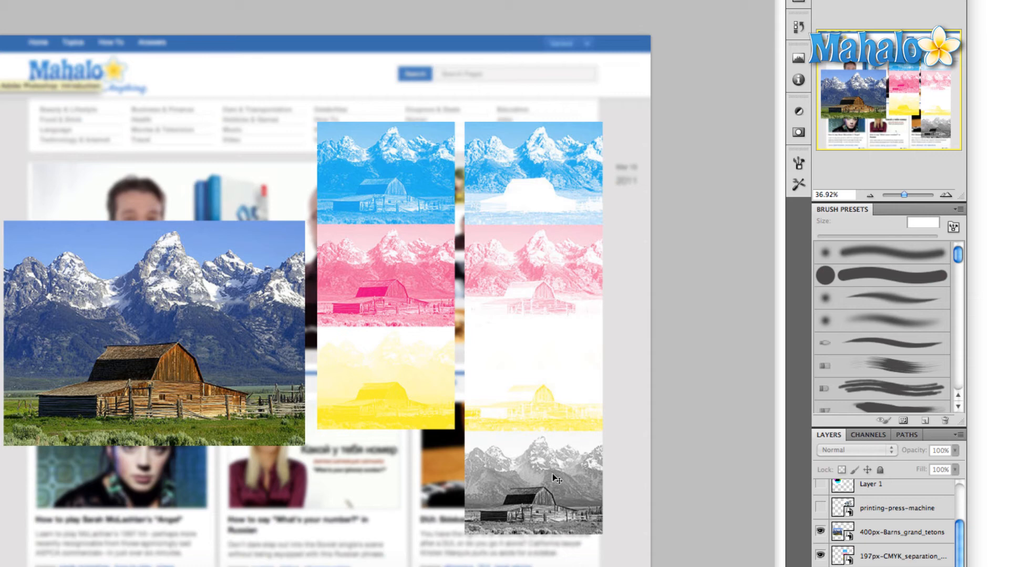
mouse_move(367, 194)
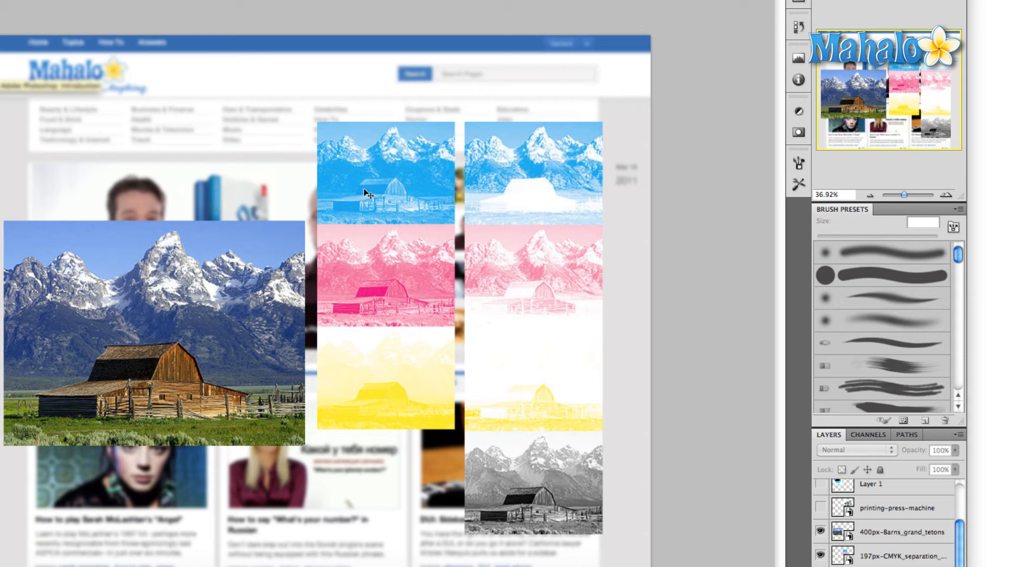
mouse_move(385, 210)
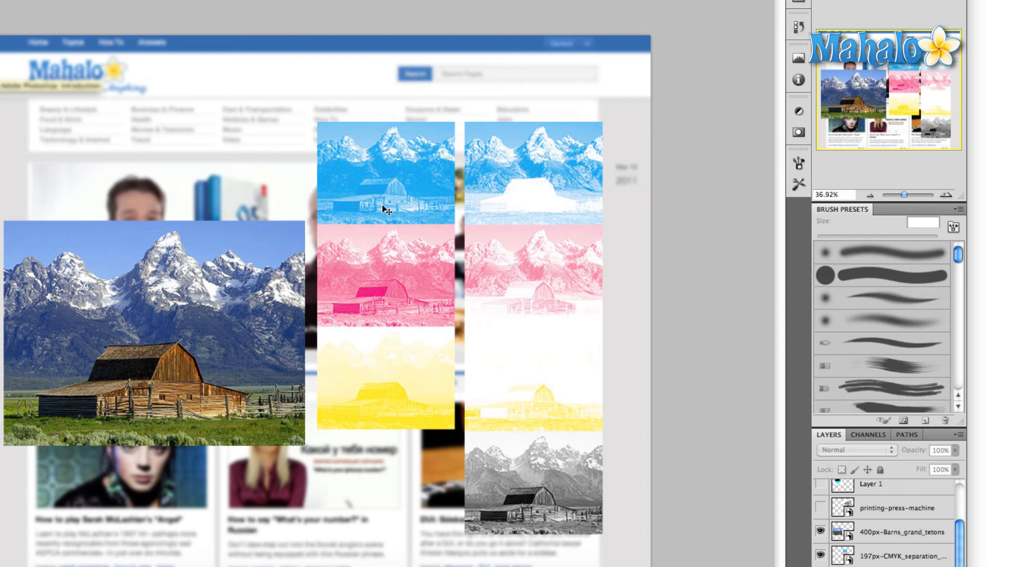
mouse_move(460, 384)
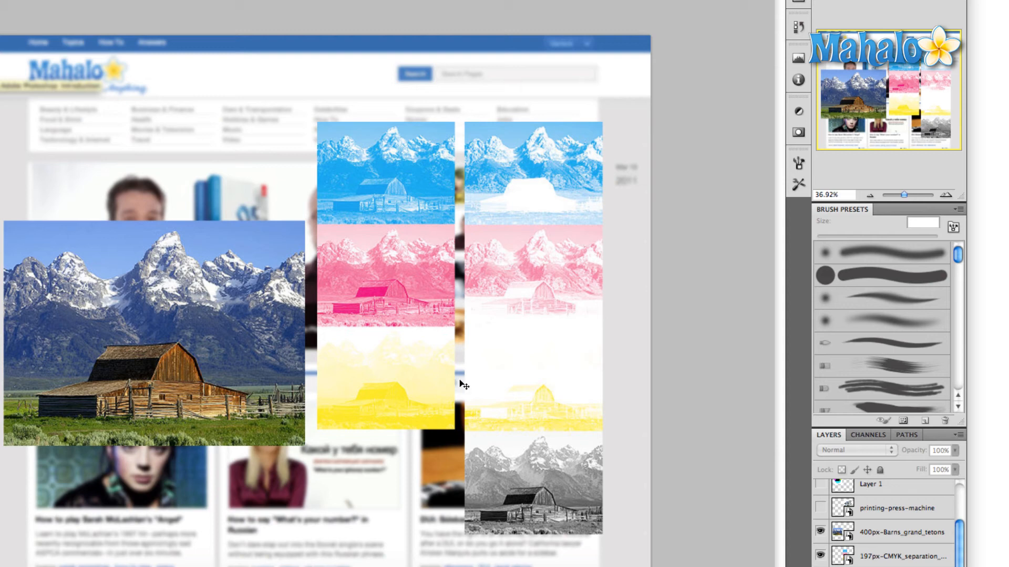
mouse_move(344, 338)
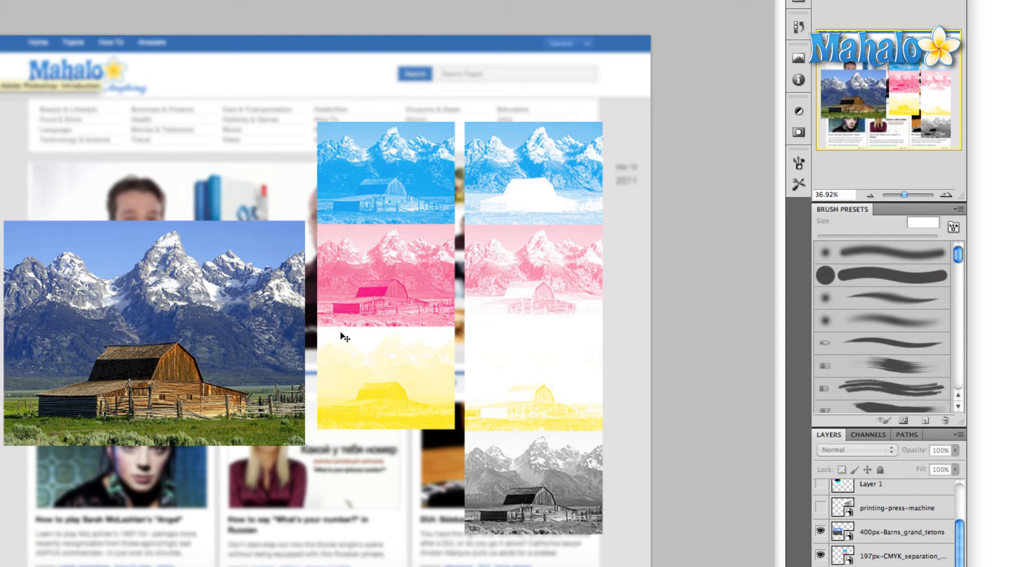